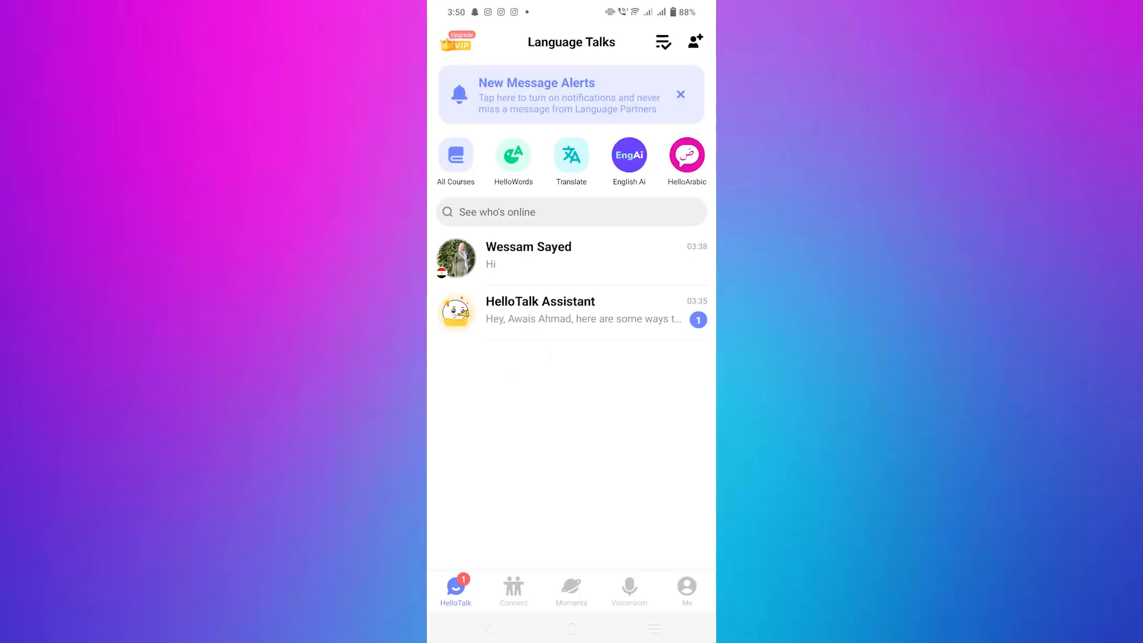
Switch from the chats list to your own Me profile page
left_click(685, 589)
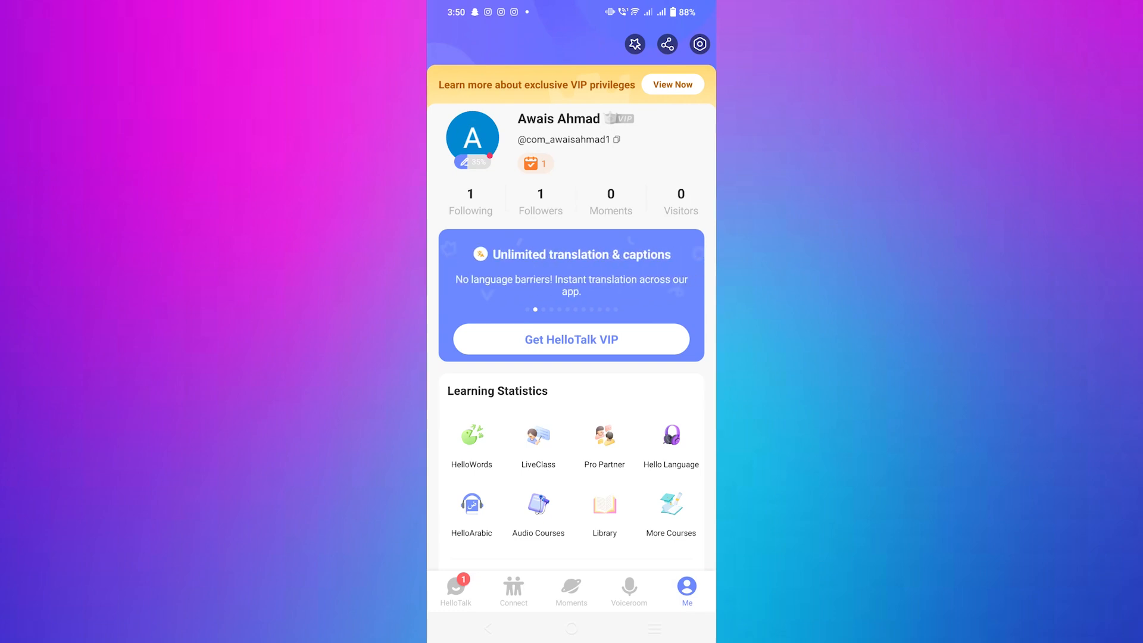
scroll("left", 3)
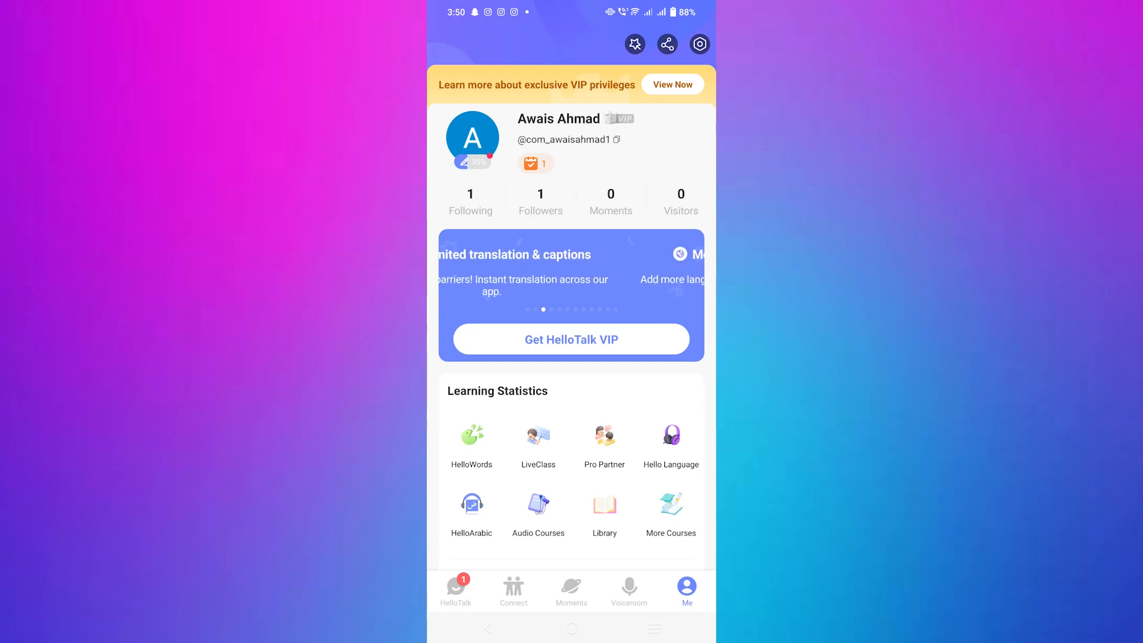
Go through Settings into the Help centre with its self-help tools
left_click(698, 44)
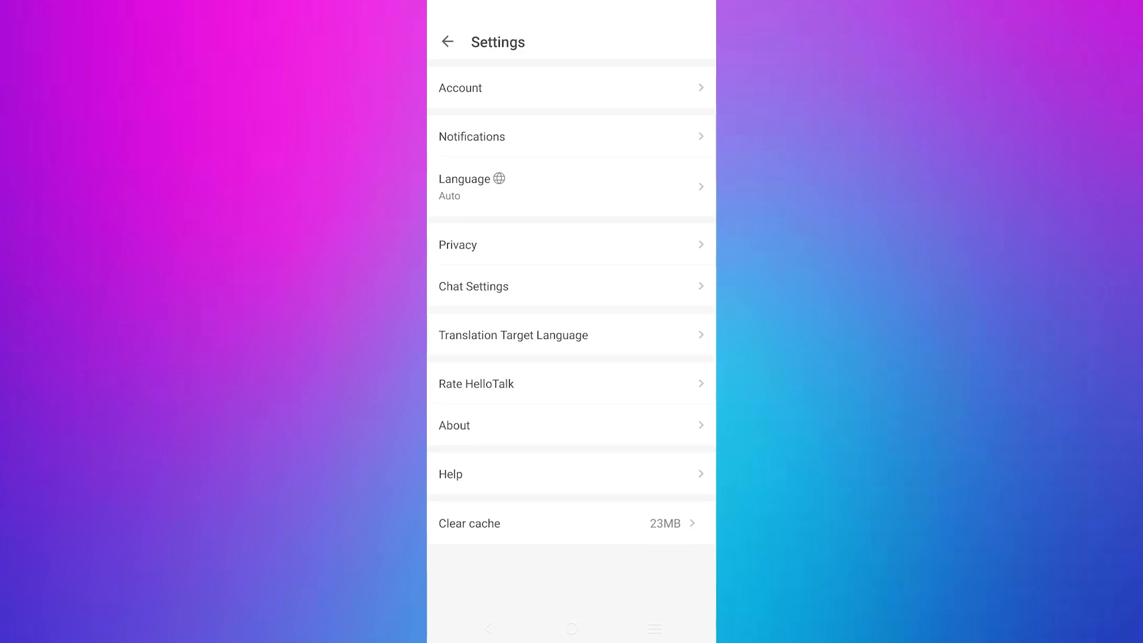
left_click(450, 473)
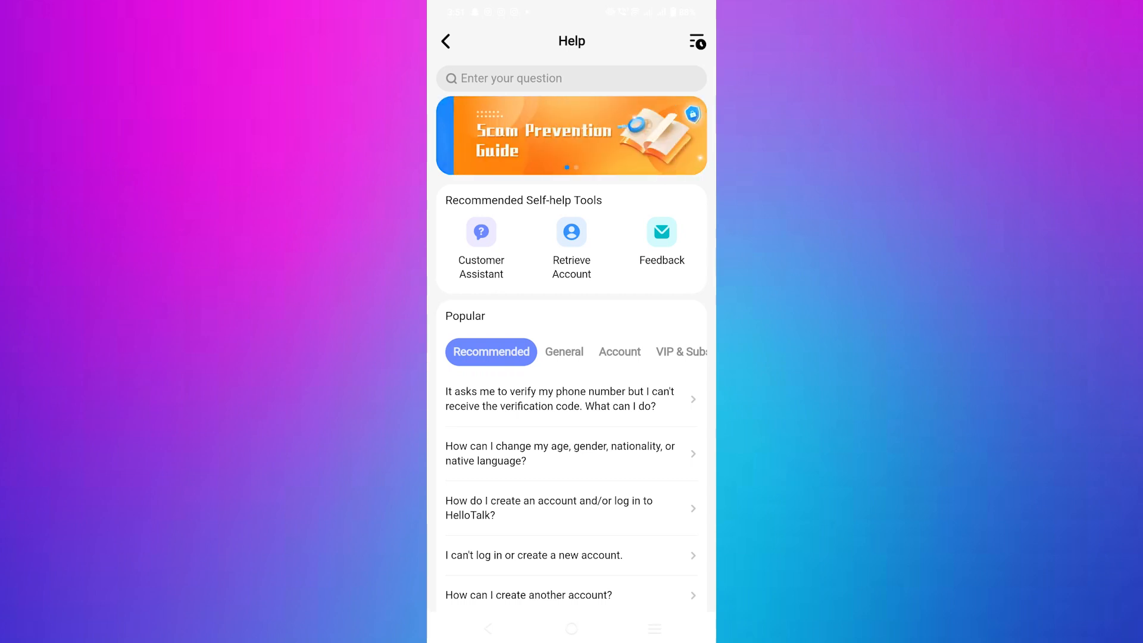
left_click(479, 241)
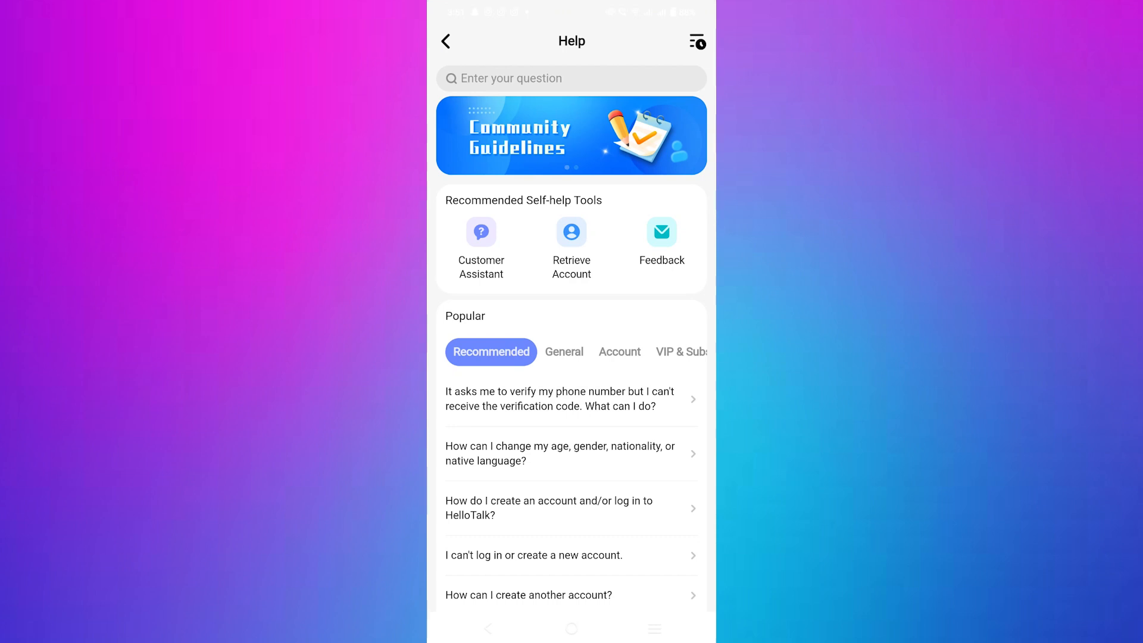
Start a Feedback report categorized as Account issue occurring in Account settings
left_click(661, 232)
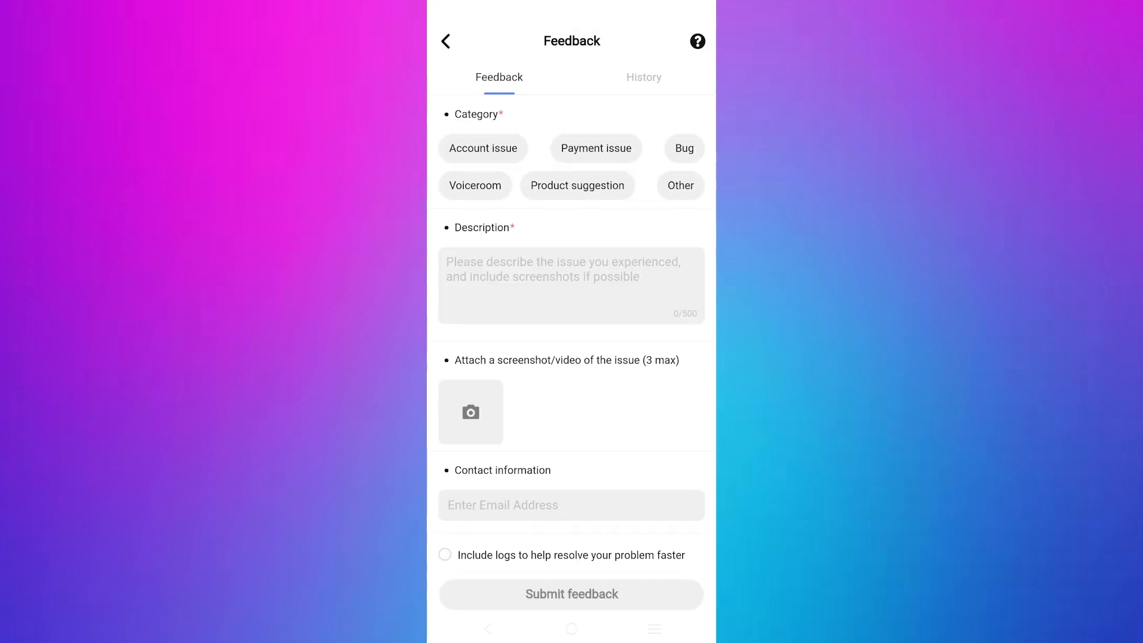
left_click(482, 147)
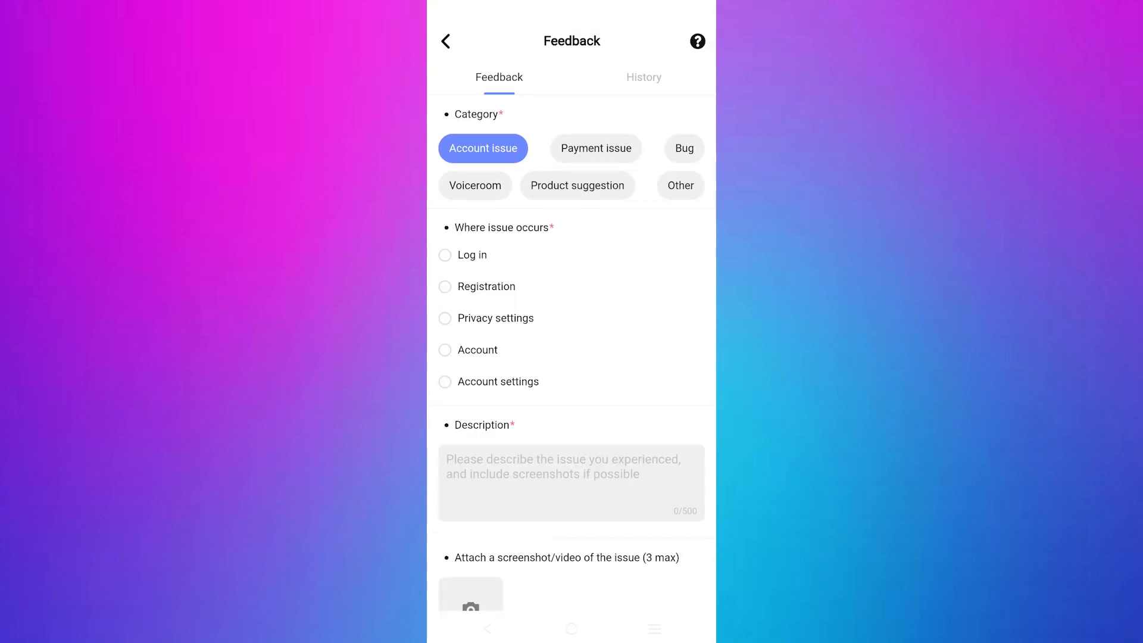
left_click(444, 381)
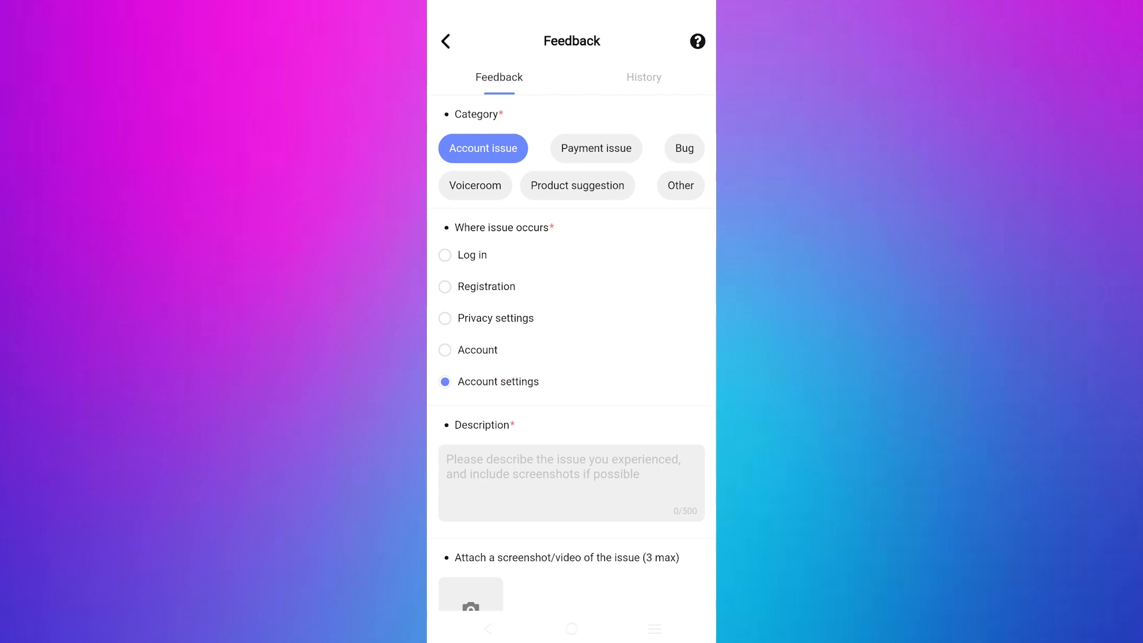
left_click(570, 483)
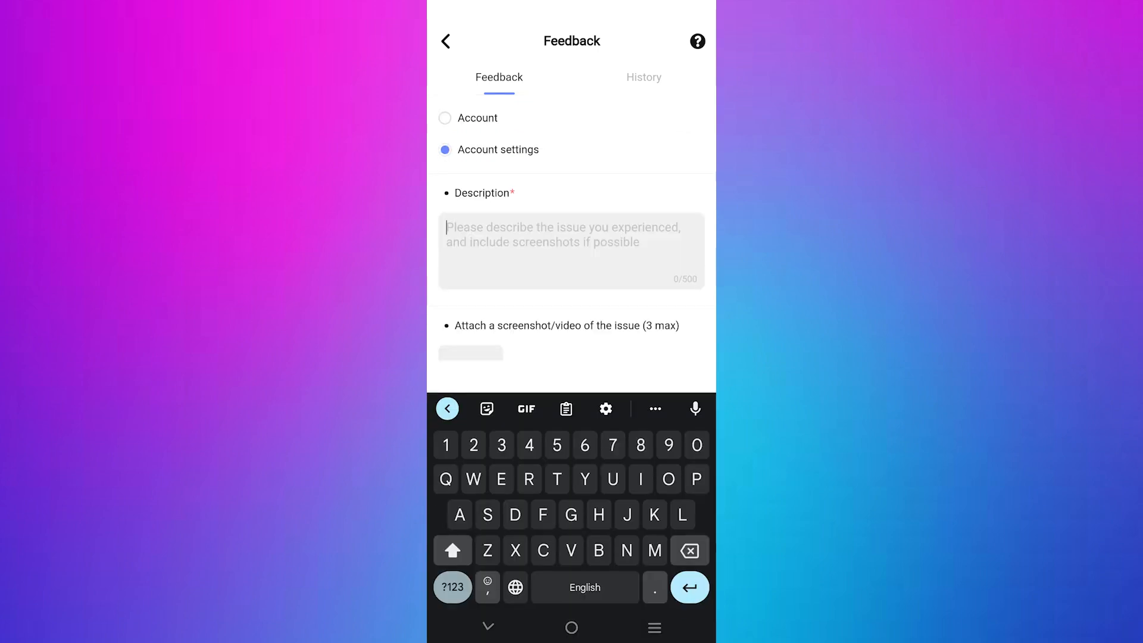
Enter the description 'I want to change my age', leaving the form ready to submit
type("I want to change my")
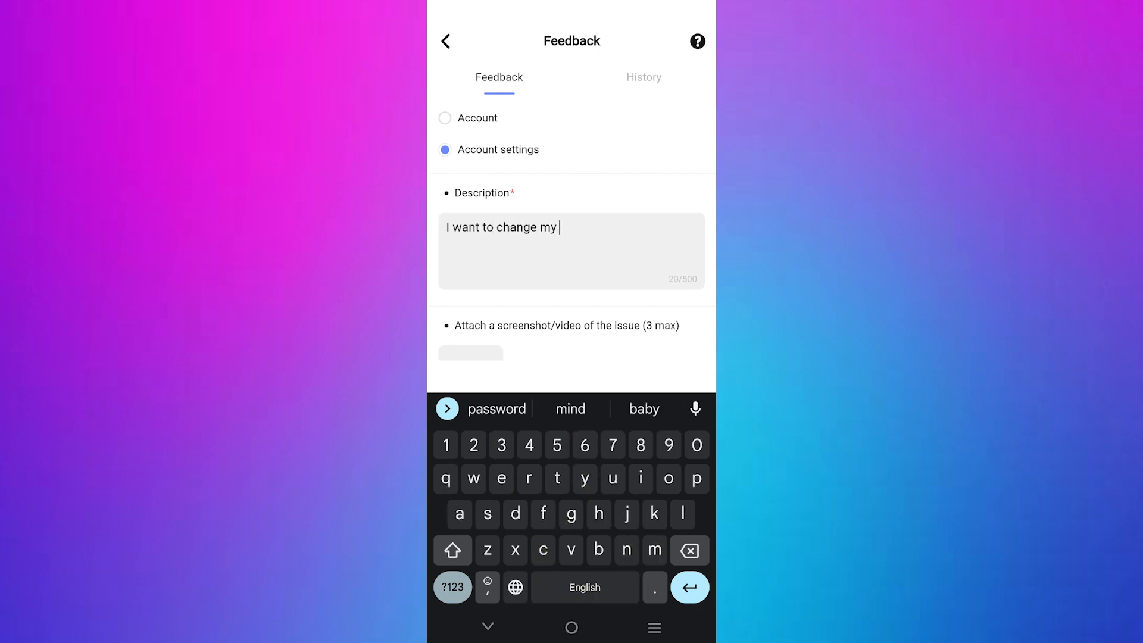
type("age")
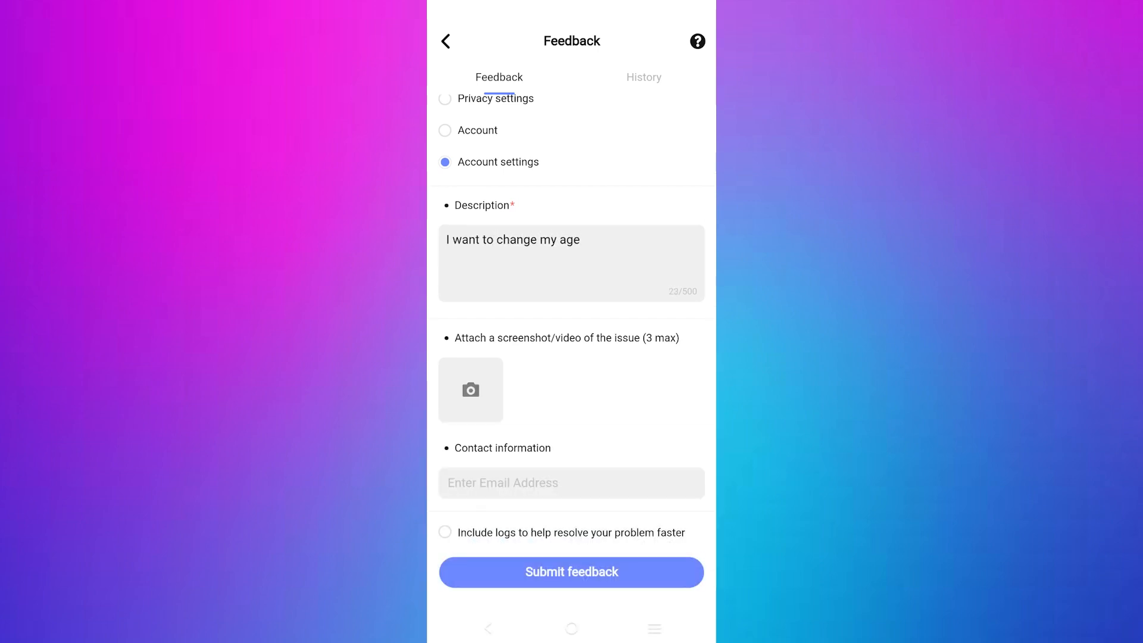
left_click(576, 239)
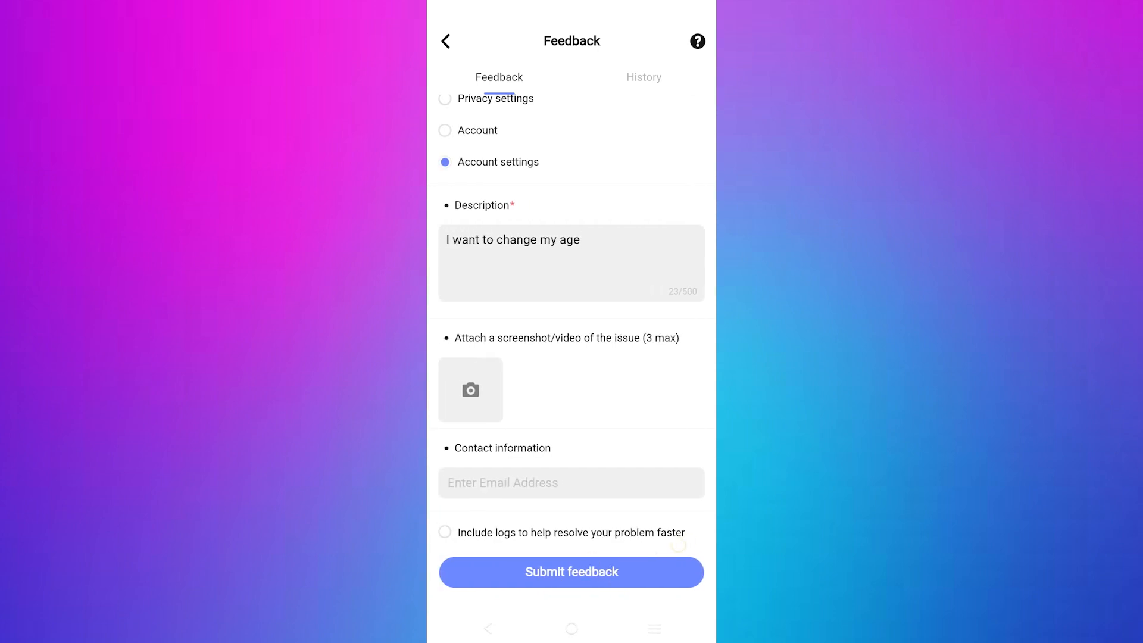
left_click(570, 239)
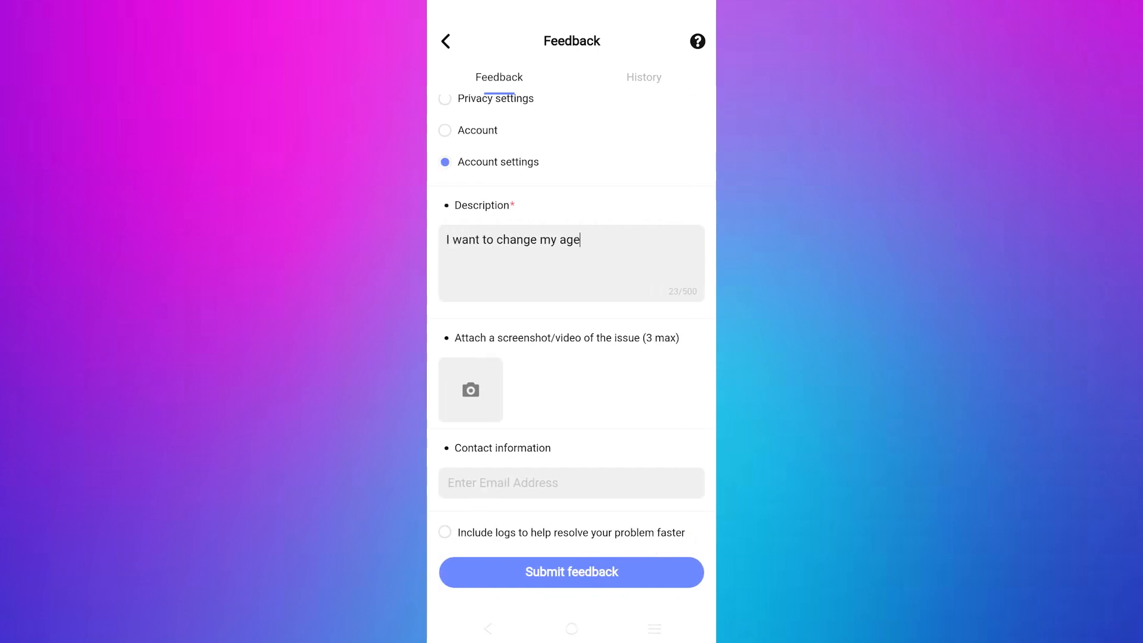